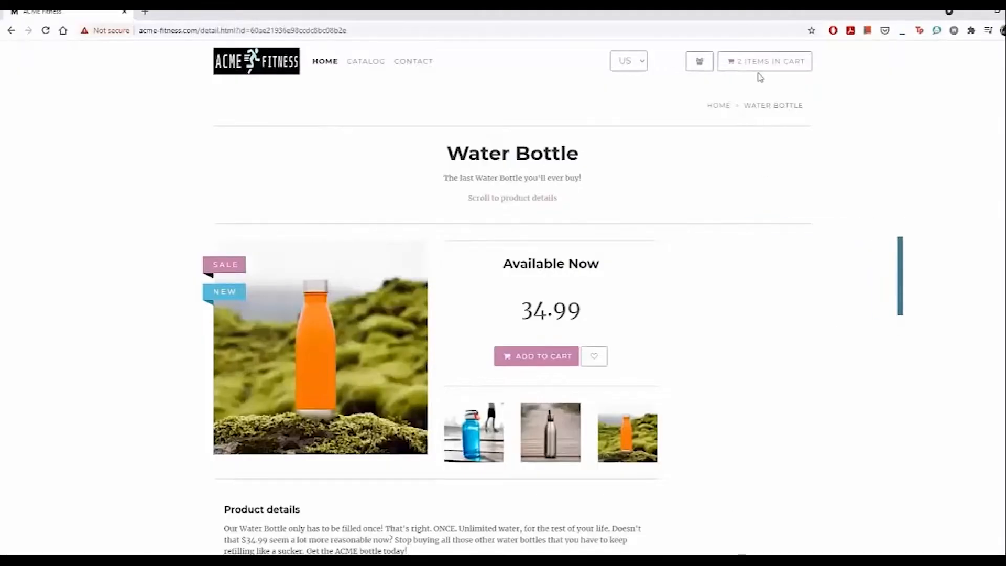
Leave the ACME Fitness Water Bottle page and switch to the root terminal session
{"action": "left_click", "coordinate": [763, 60]}
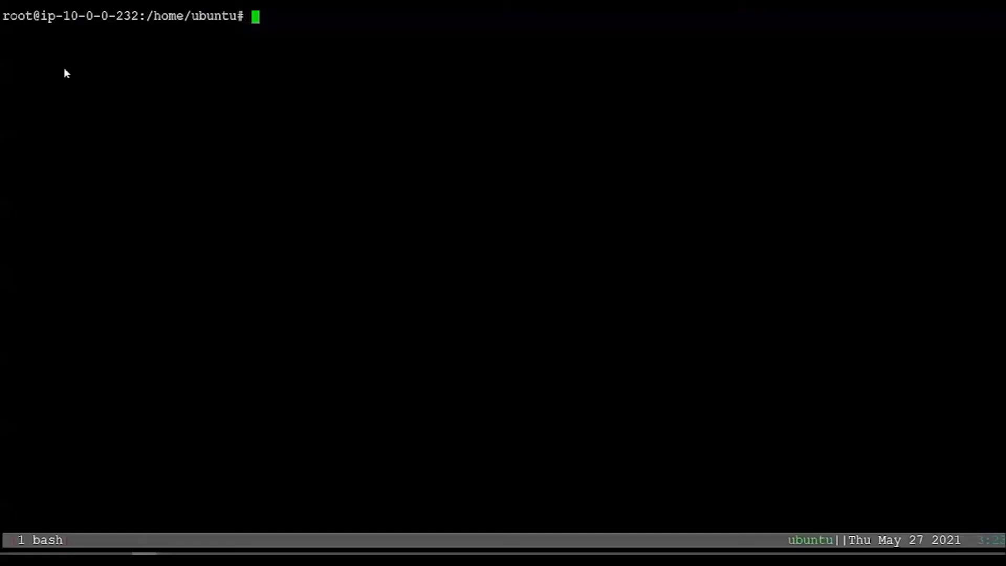
Run the kpods and klabels aliases to list the running pods and their labels
{"action": "type", "text": "kpods"}
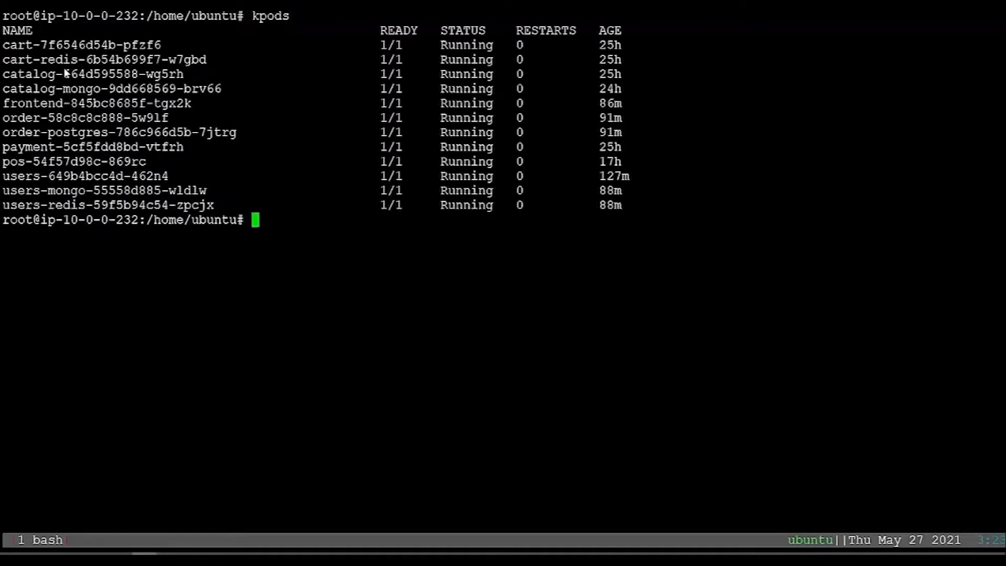
{"action": "type", "text": "klabels"}
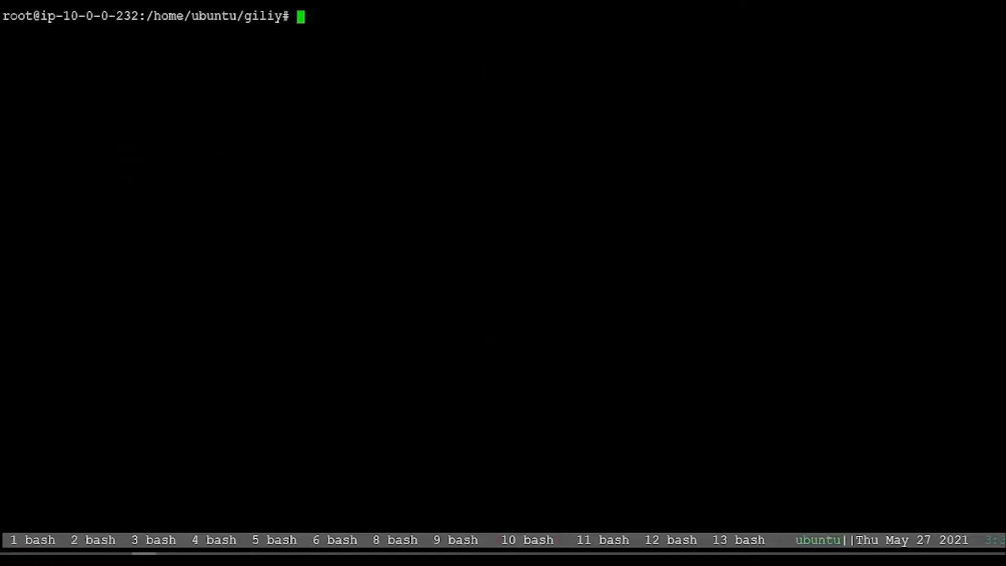
Exec into users-649b4bcc4d-462n4, log into users-mongo, and list the acmefit database's collections
{"action": "type", "text": "kubectl exec -it users-649b4bcc4d-462n4 bash"}
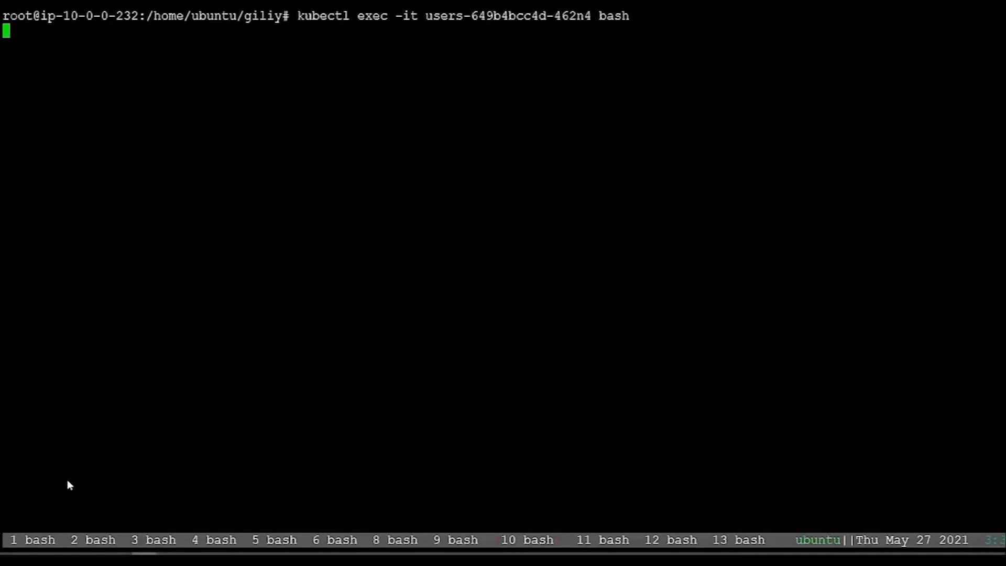
{"action": "type", "text": "mongo --host users-mongo --port 27017 --username mongoadmin --password=password --authenticationDatabase admin"}
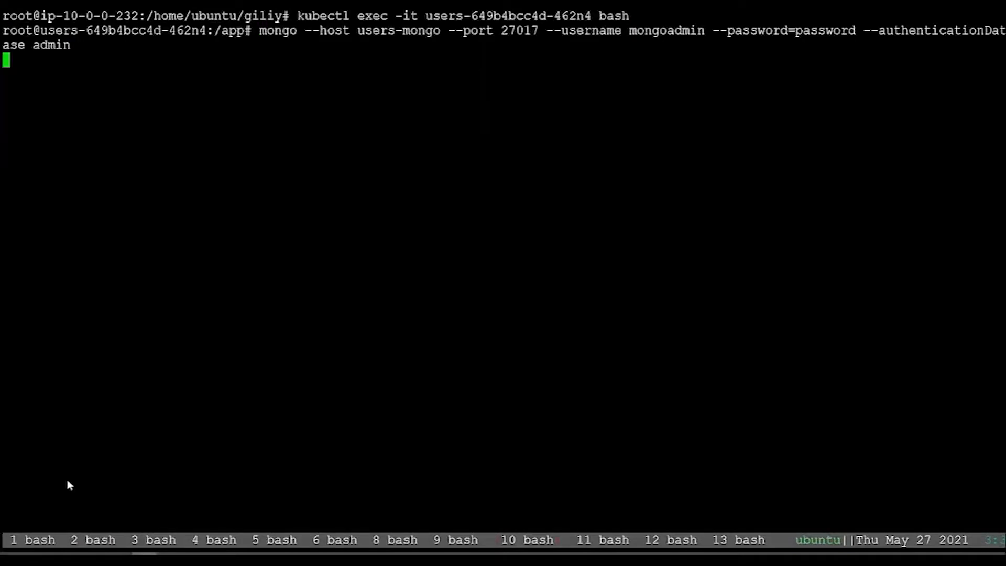
{"action": "type", "text": "show dbs"}
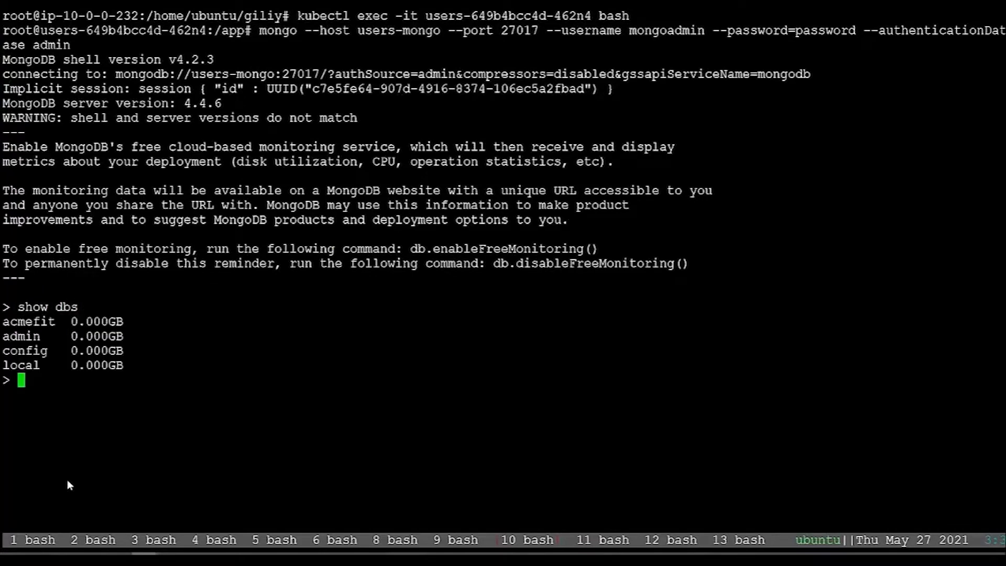
{"action": "type", "text": "use acmefit"}
{"action": "type", "text": "show"}
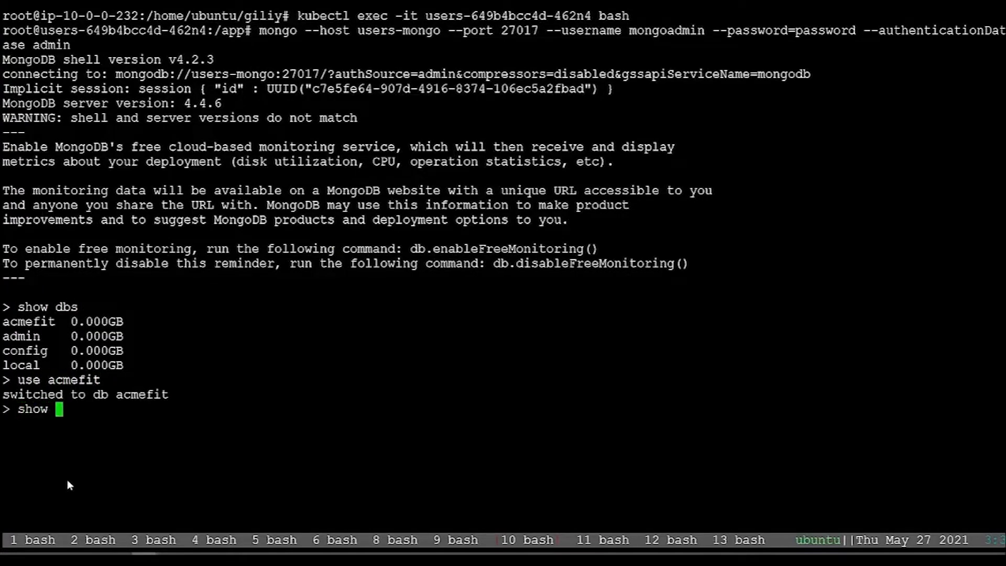
{"action": "type", "text": "collections"}
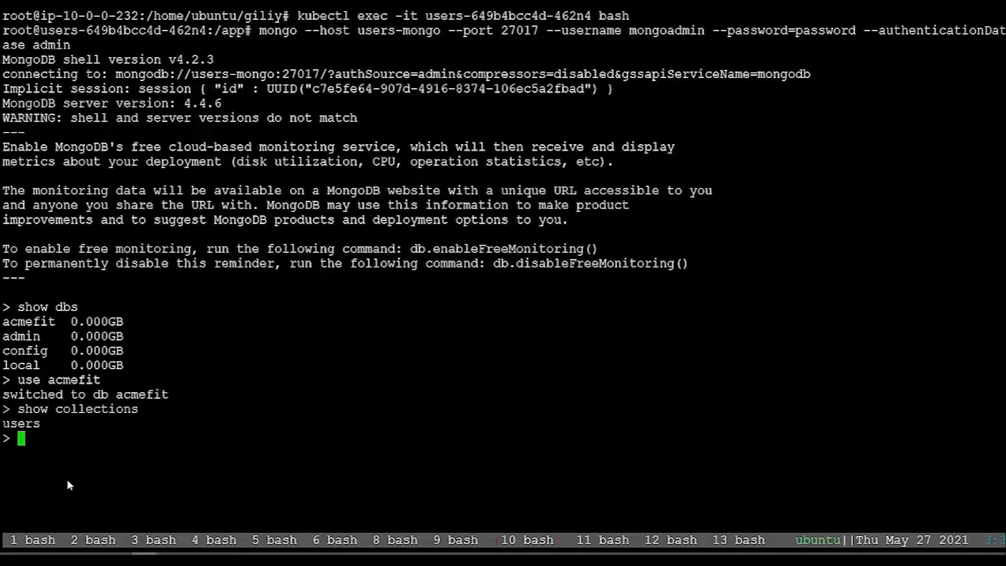
{"action": "type", "text": "db.users"}
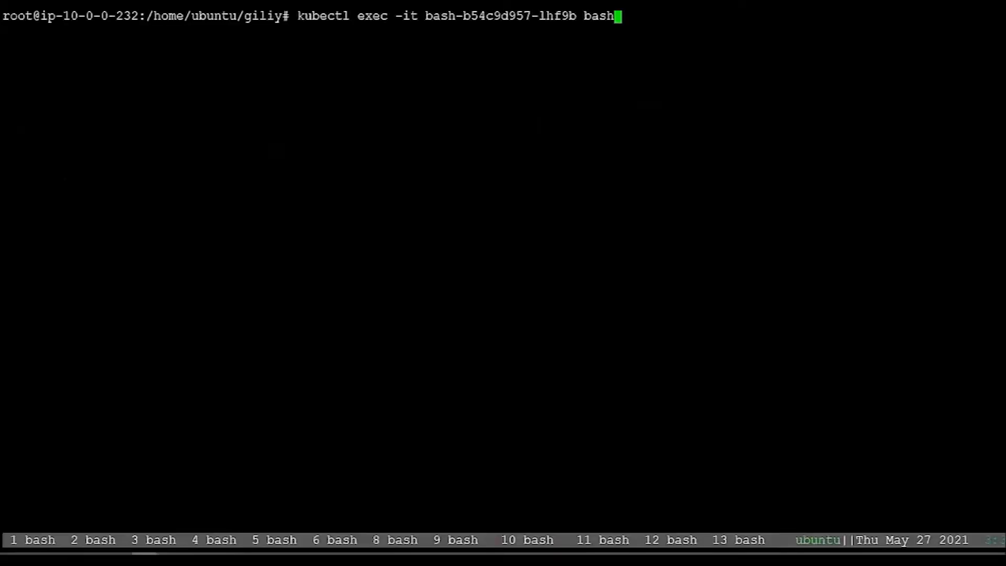
{"action": "mouse_move", "coordinate": [379, 529]}
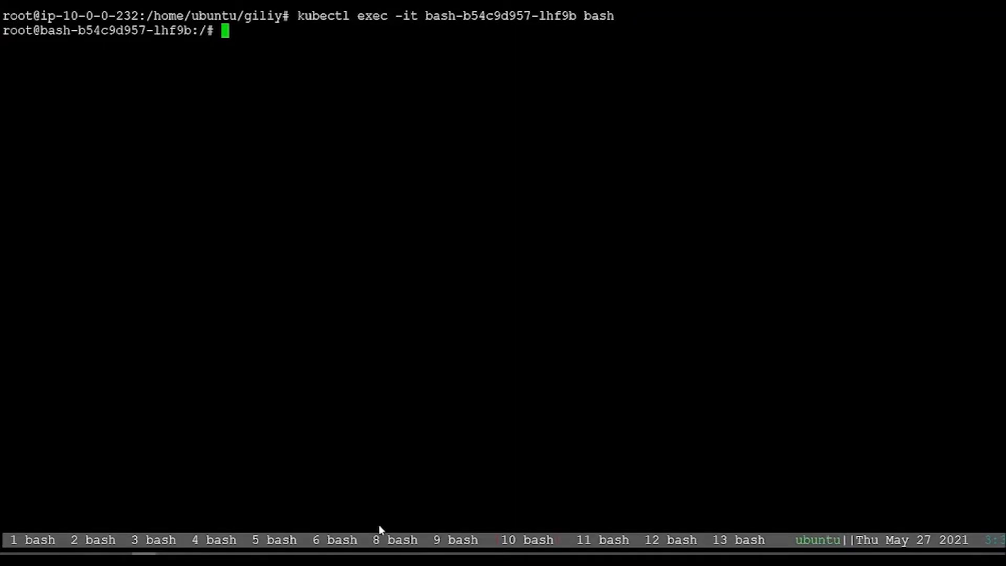
{"action": "type", "text": "curl http://arvision.com.co"}
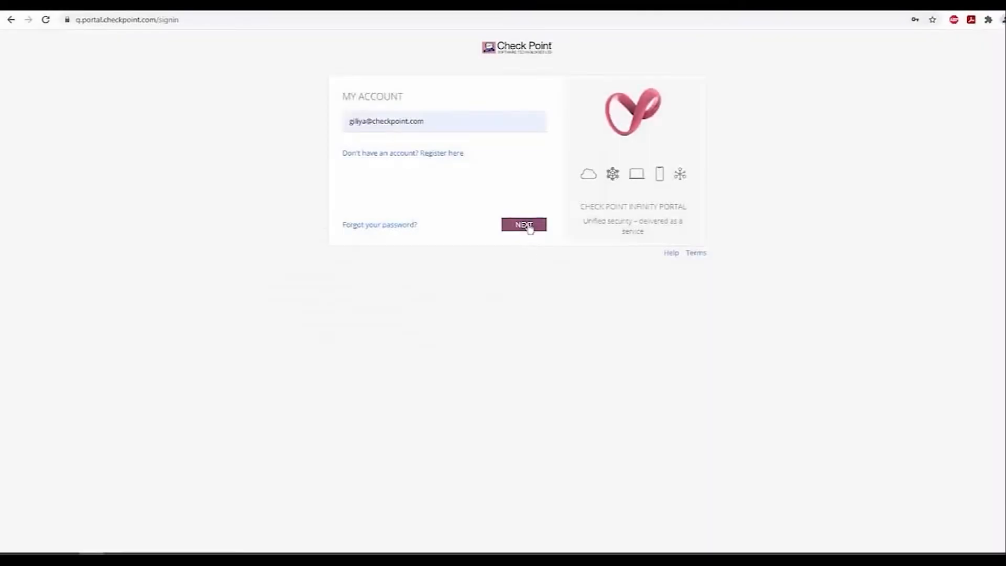
Sign in, browse the discovered cloud workload assets, and open the Zones list
{"action": "left_click", "coordinate": [524, 225]}
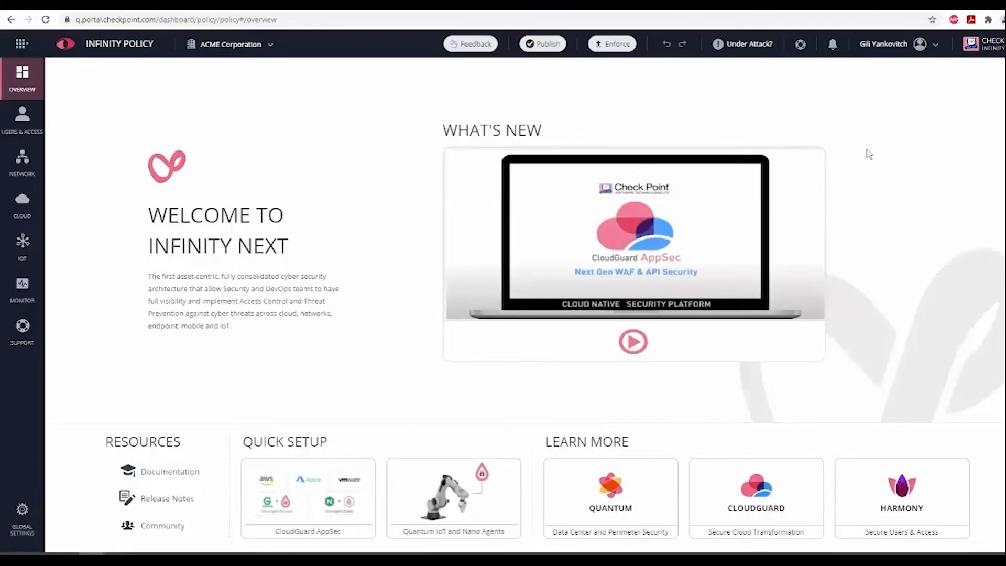
{"action": "mouse_move", "coordinate": [889, 143]}
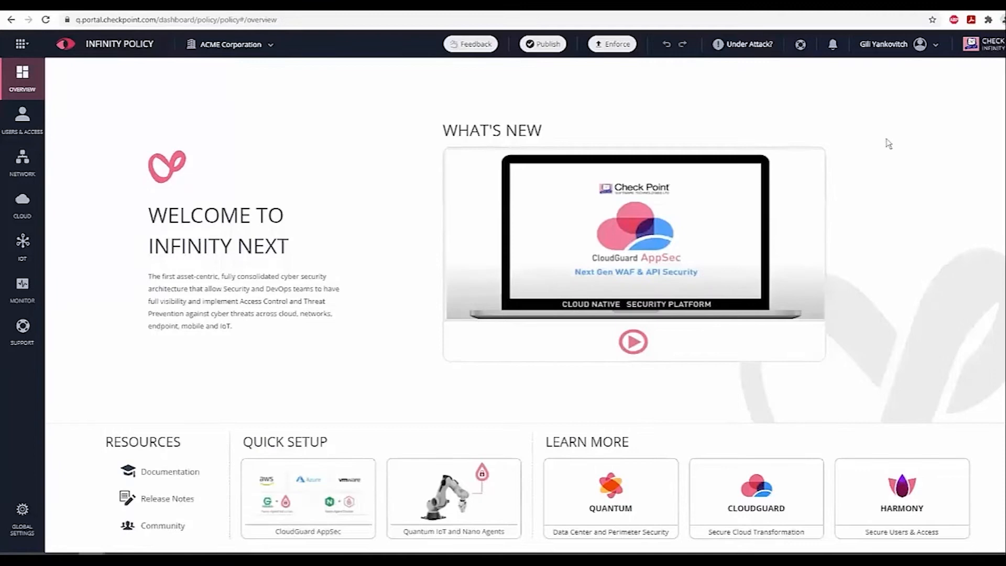
{"action": "left_click", "coordinate": [22, 204]}
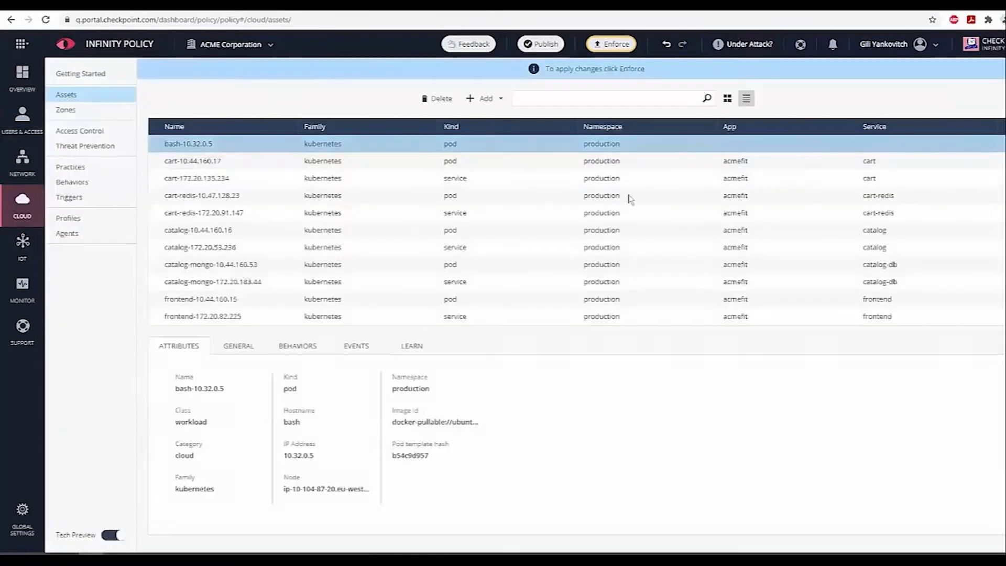
{"action": "scroll", "scroll_direction": "down", "scroll_amount": 3}
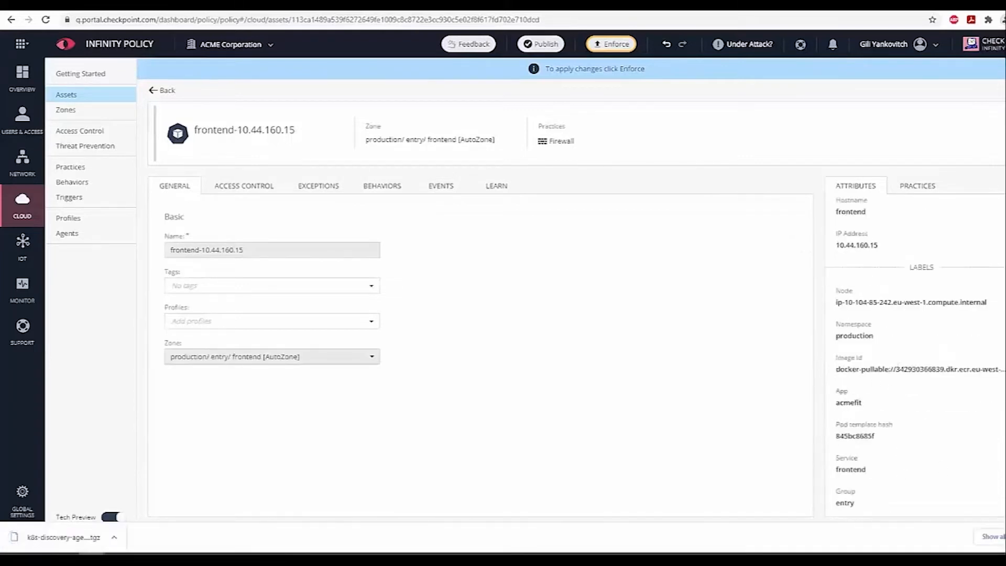
{"action": "left_click", "coordinate": [65, 109]}
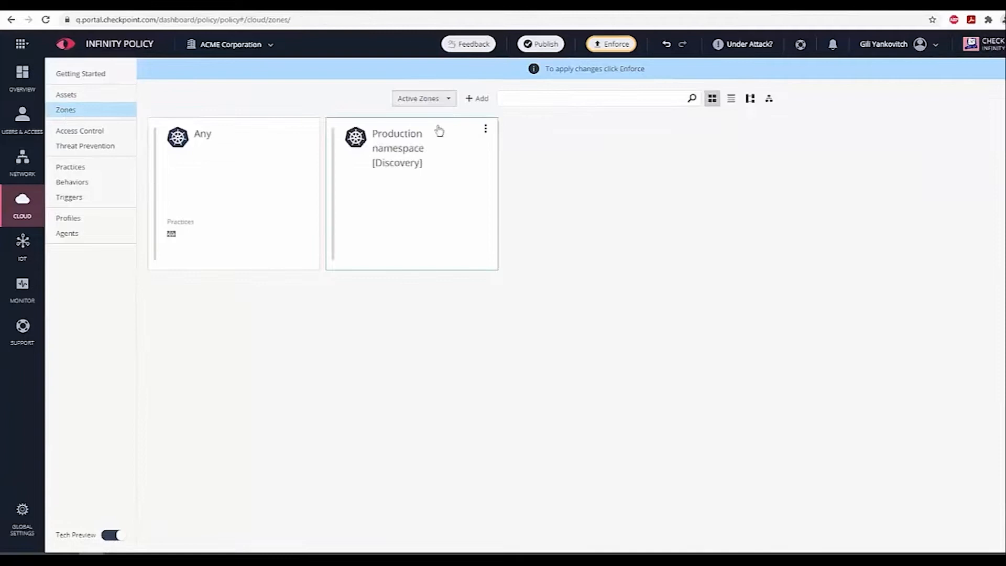
{"action": "mouse_move", "coordinate": [420, 218]}
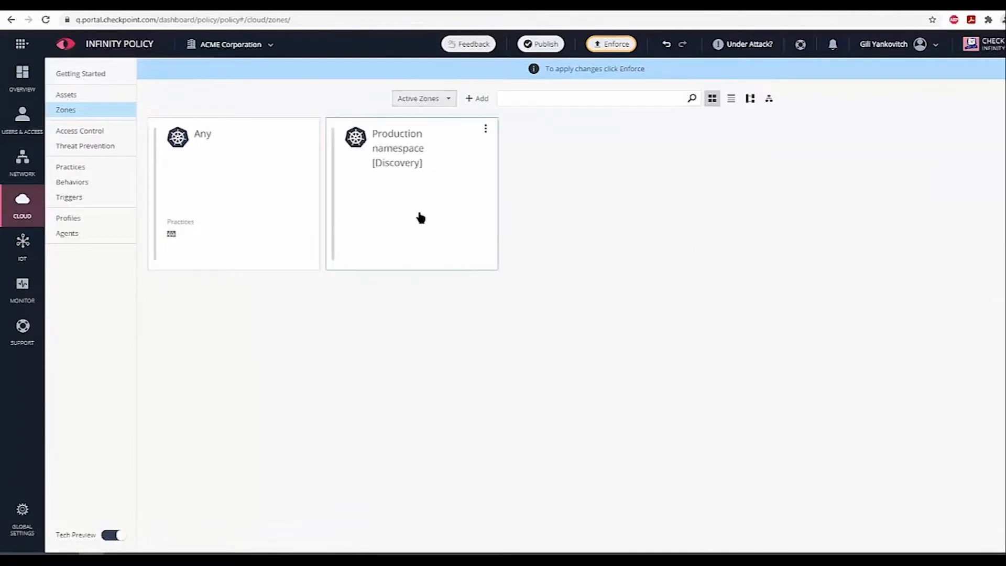
Open the Production namespace discovery zone and view its Threat Prevention settings in Prevent mode
{"action": "left_click", "coordinate": [411, 148]}
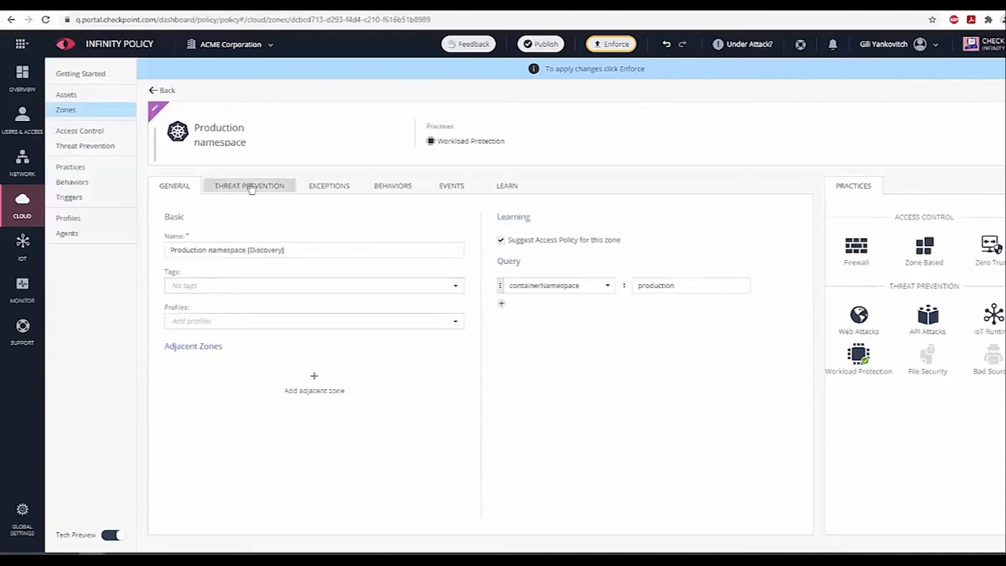
{"action": "left_click", "coordinate": [249, 185]}
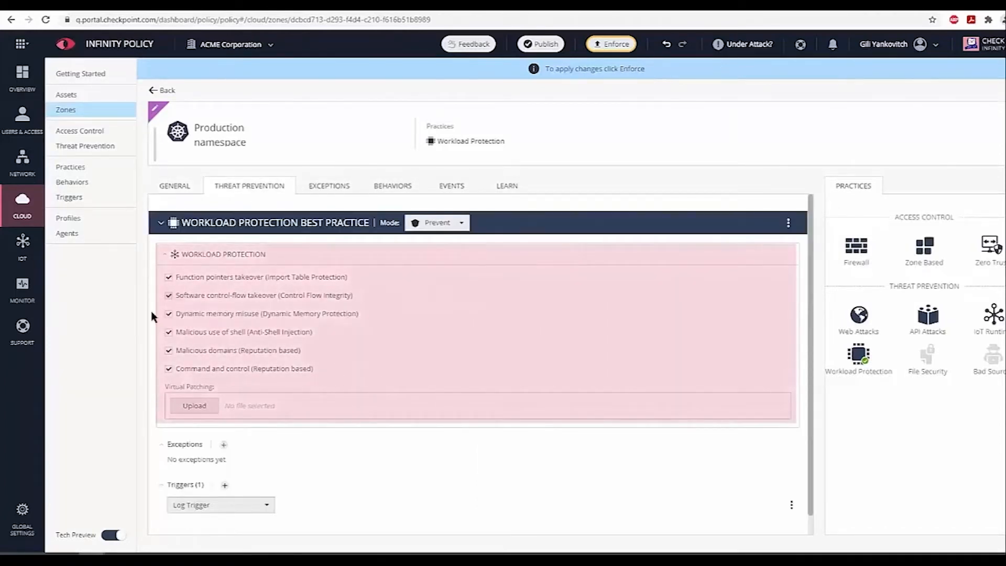
{"action": "mouse_move", "coordinate": [229, 386]}
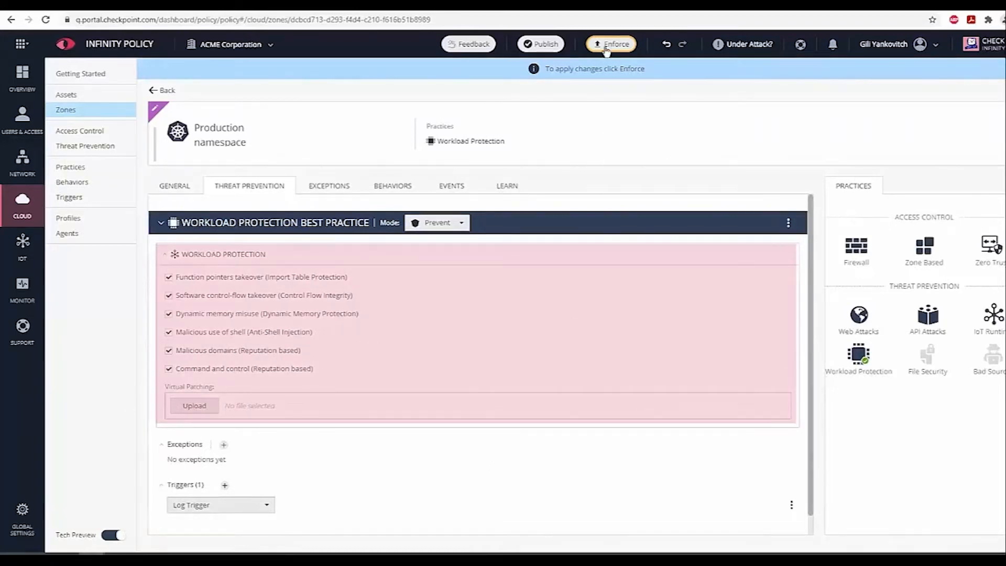
Enforce the two pending changes, scroll through the zone's Learning Suggestions, then open Assets
{"action": "left_click", "coordinate": [610, 43]}
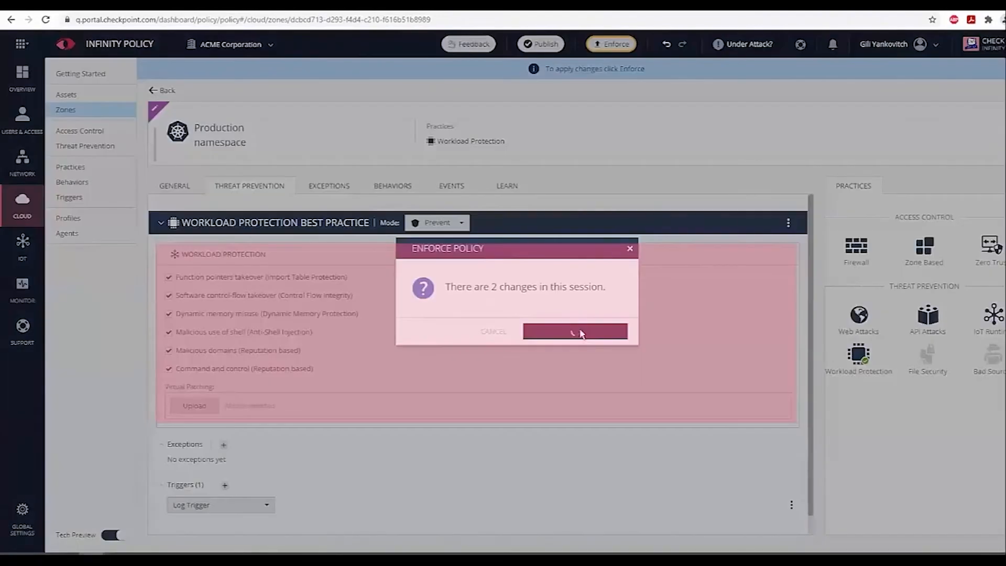
{"action": "left_click", "coordinate": [574, 331]}
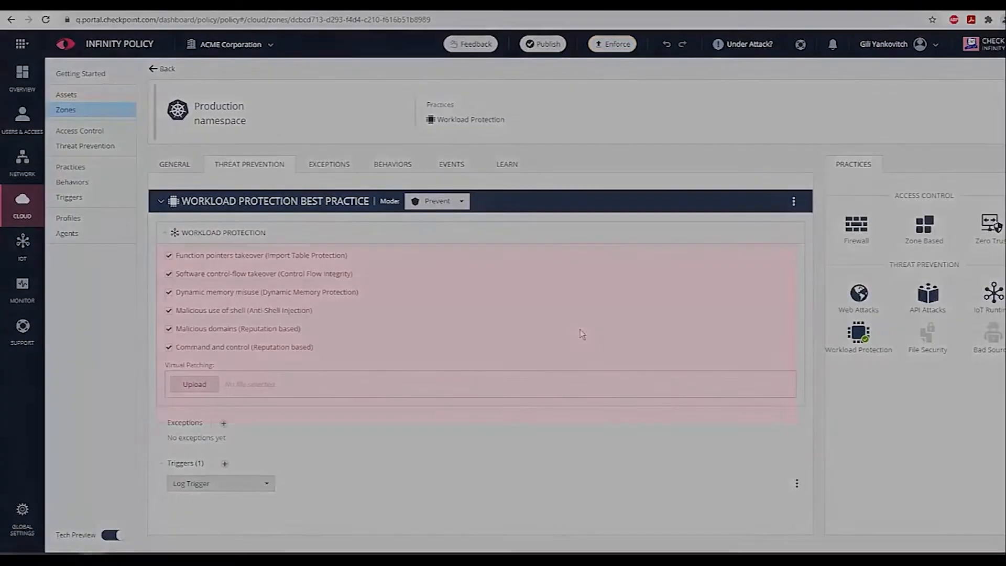
{"action": "left_click", "coordinate": [506, 164]}
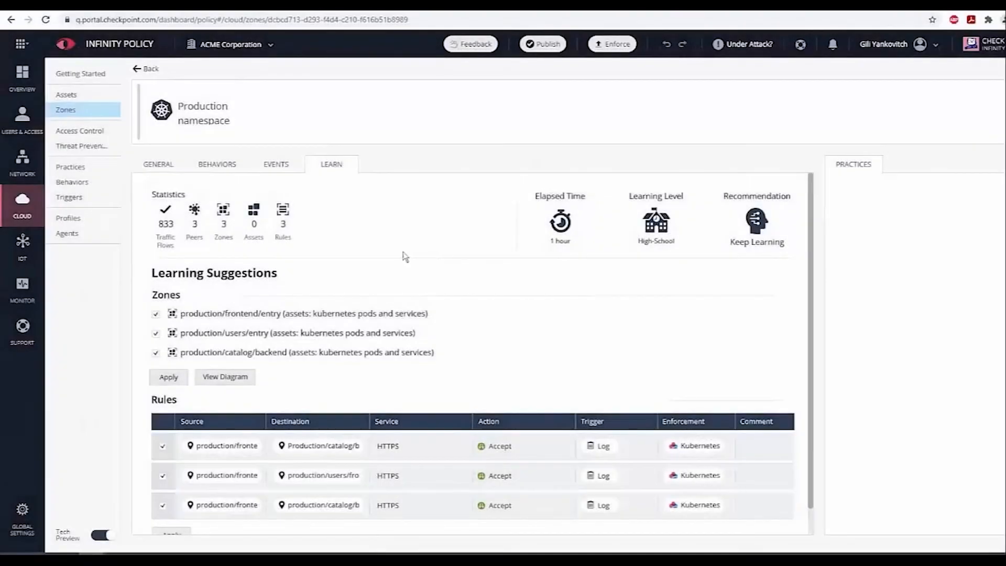
{"action": "mouse_move", "coordinate": [765, 307]}
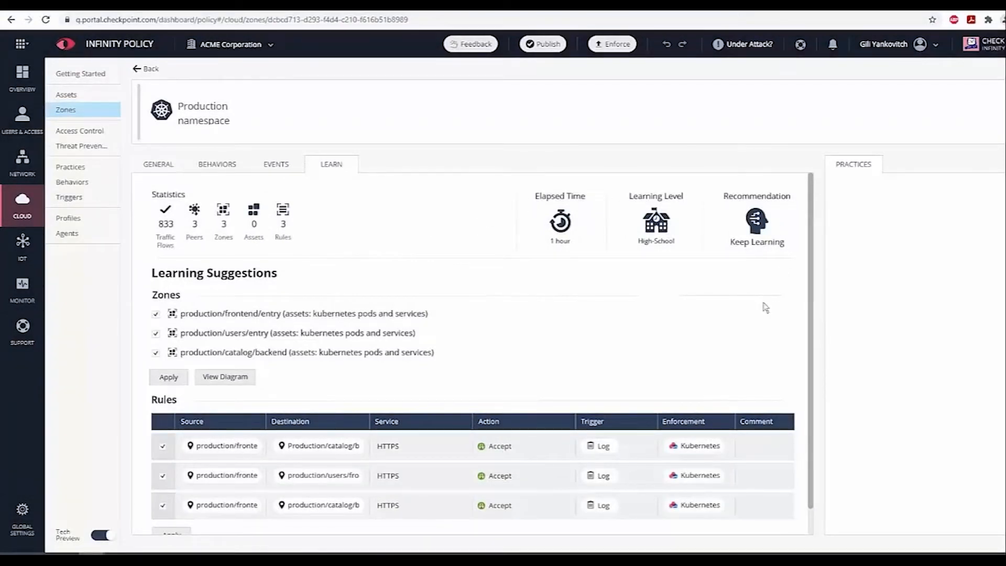
{"action": "scroll", "scroll_direction": "down", "scroll_amount": 3}
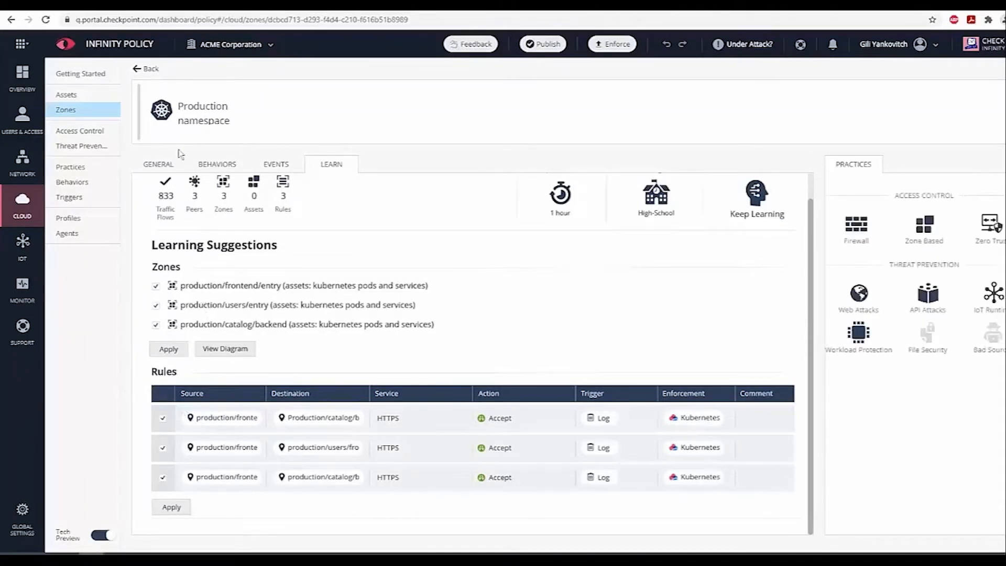
{"action": "left_click", "coordinate": [66, 94]}
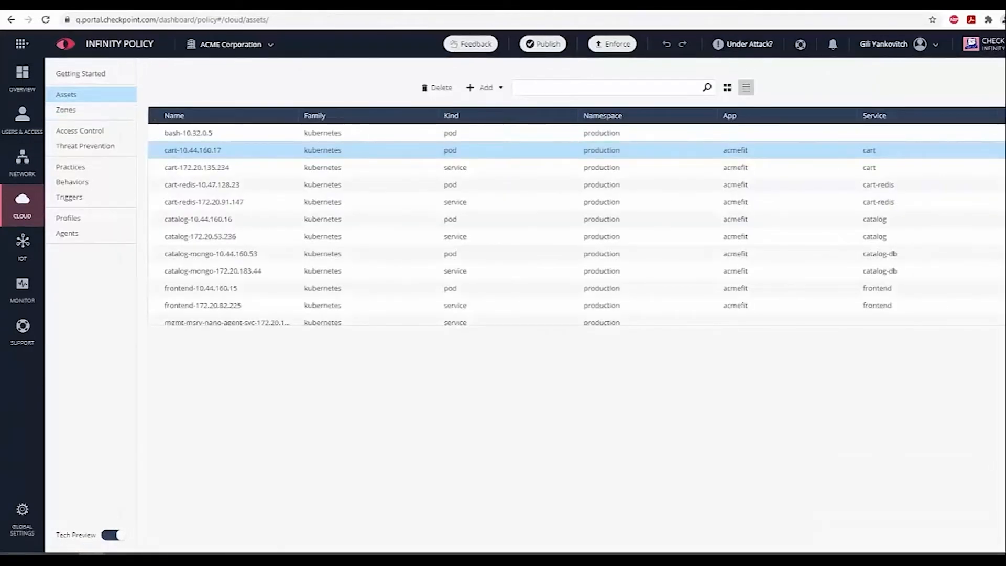
Show the cart-10.44.160.17 pod's attributes, then display the suggested zones map
{"action": "left_click", "coordinate": [193, 149]}
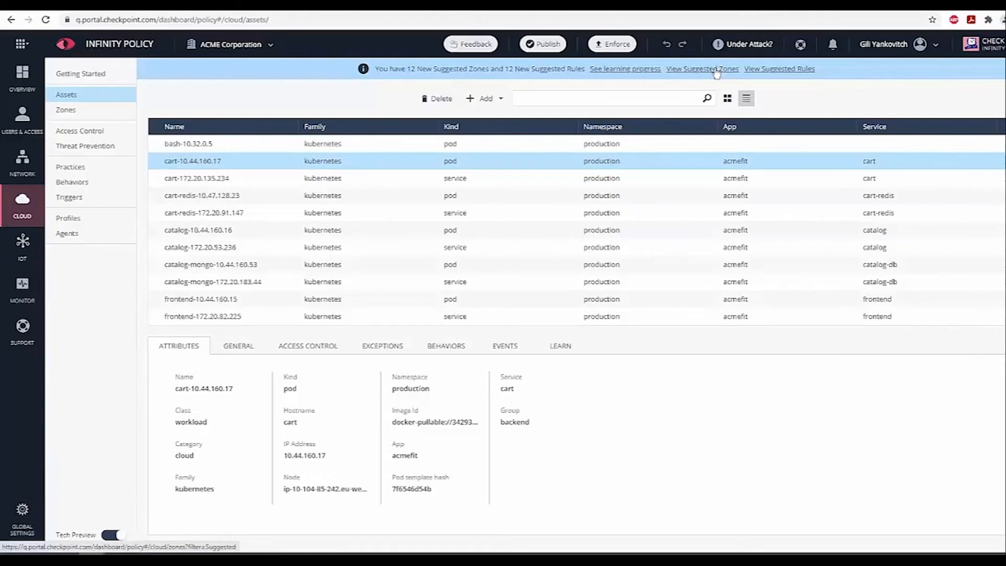
{"action": "left_click", "coordinate": [703, 69]}
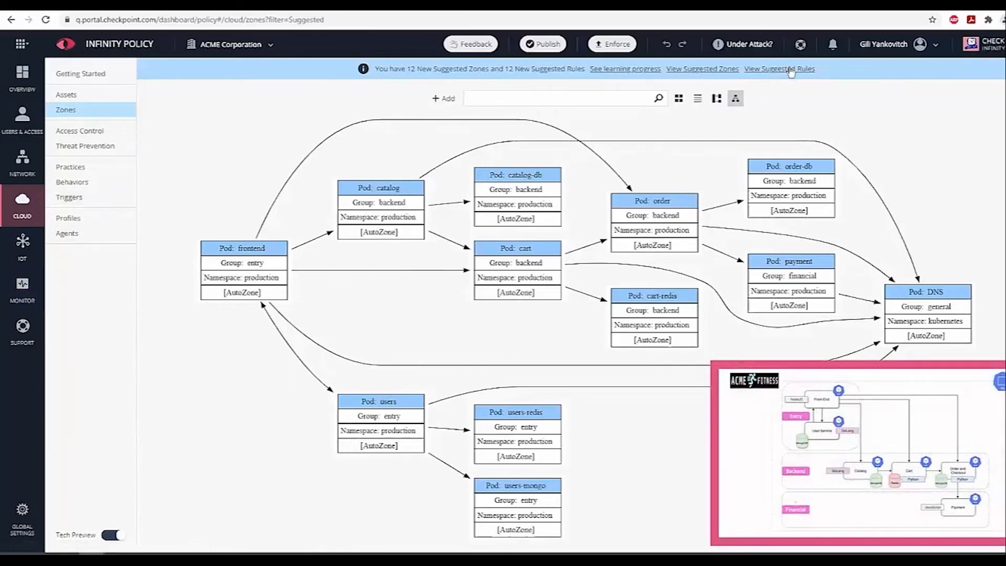
Review the suggested Access Control allow rules between AutoZones and enforce the policy
{"action": "left_click", "coordinate": [779, 69]}
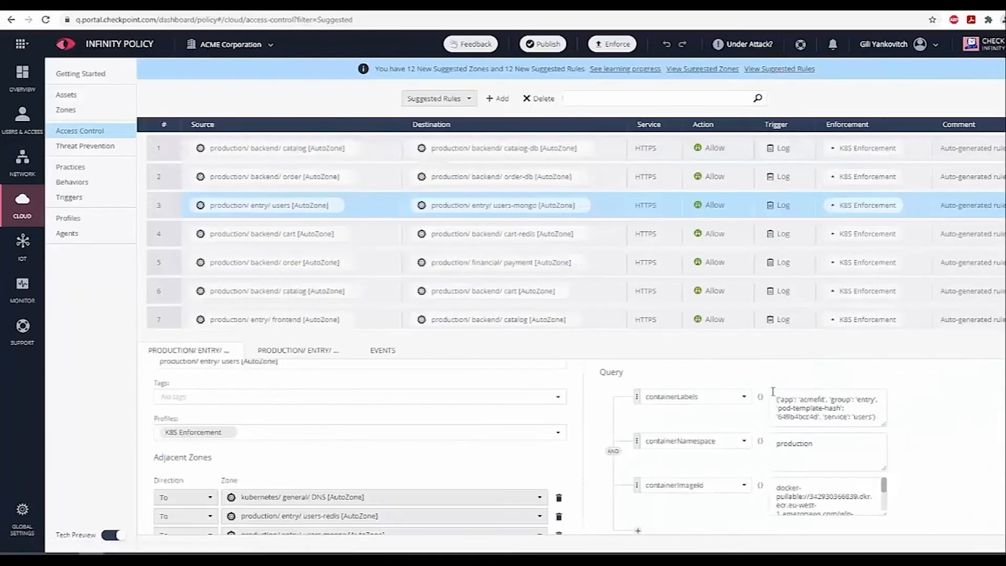
{"action": "scroll", "scroll_direction": "down", "scroll_amount": 3}
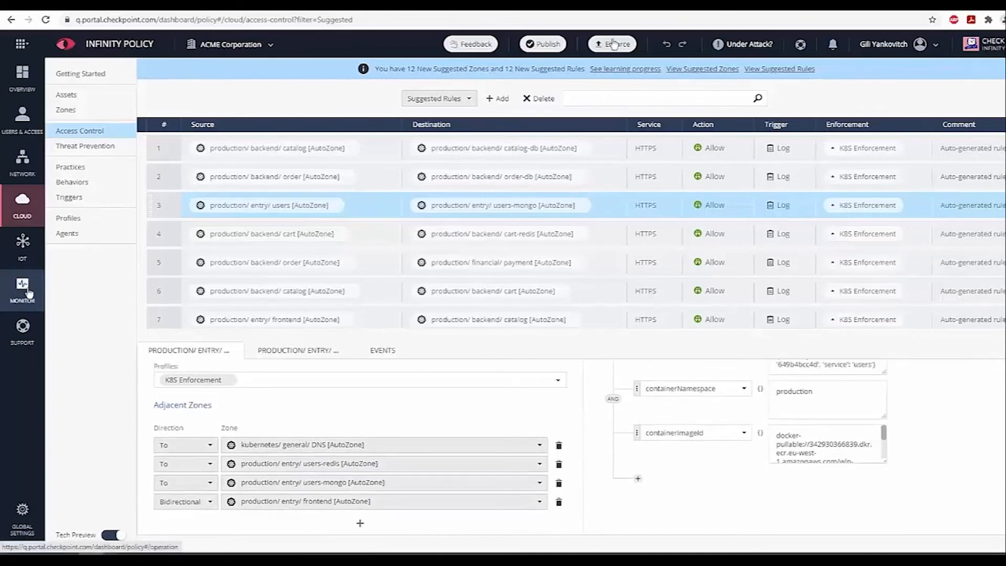
{"action": "left_click", "coordinate": [612, 43]}
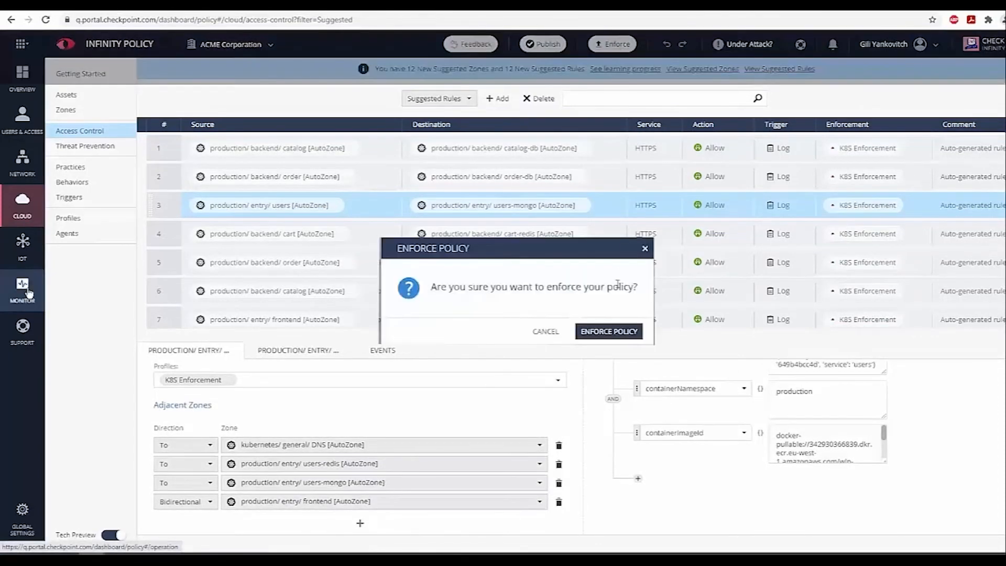
{"action": "left_click", "coordinate": [608, 331]}
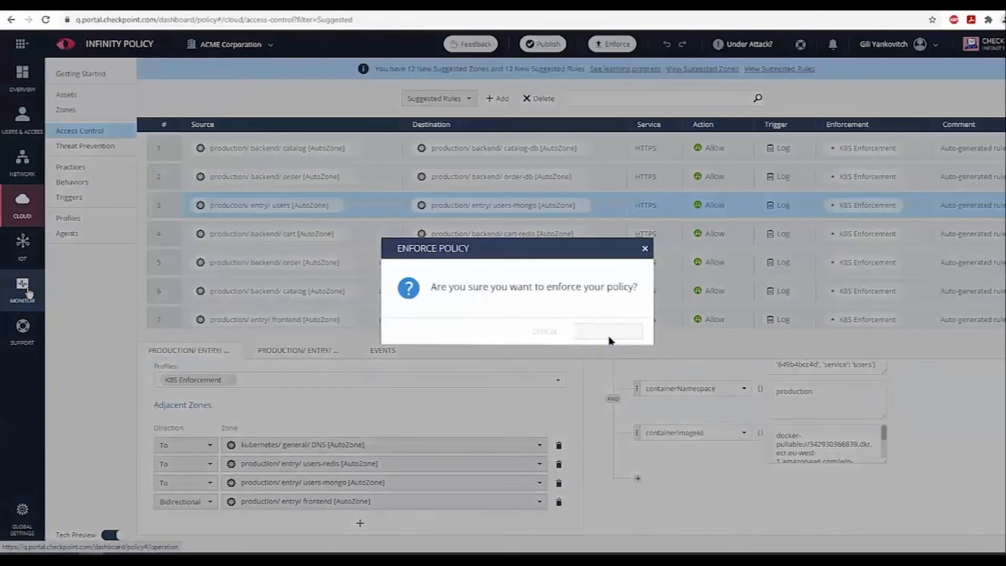